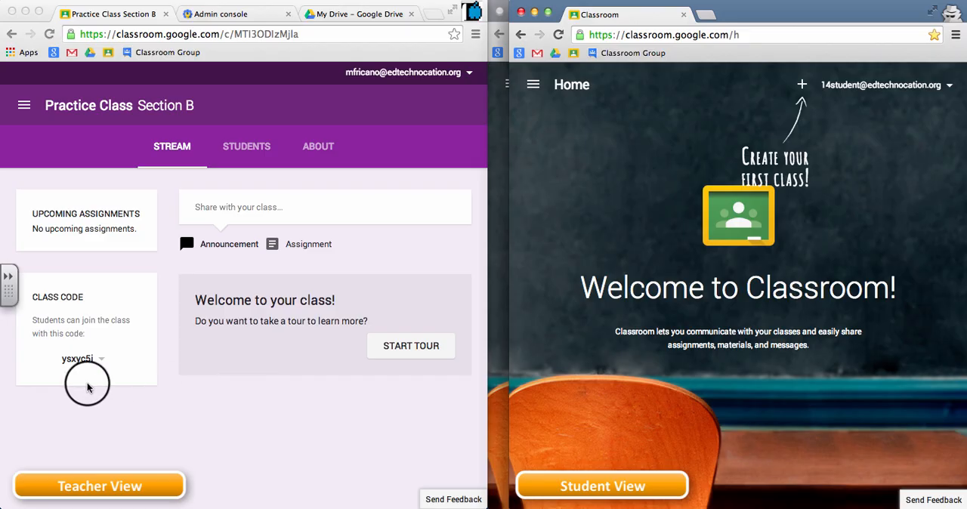
mouse_move(106, 378)
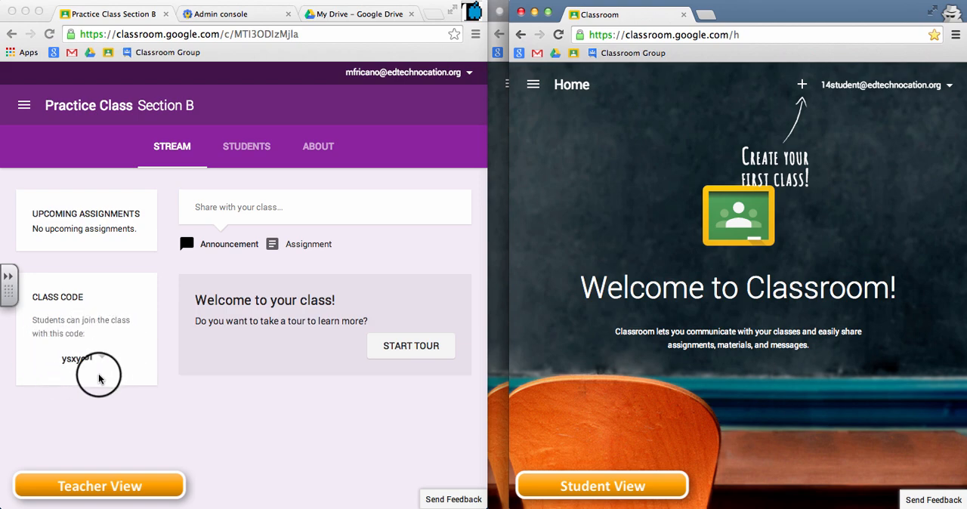
mouse_move(81, 380)
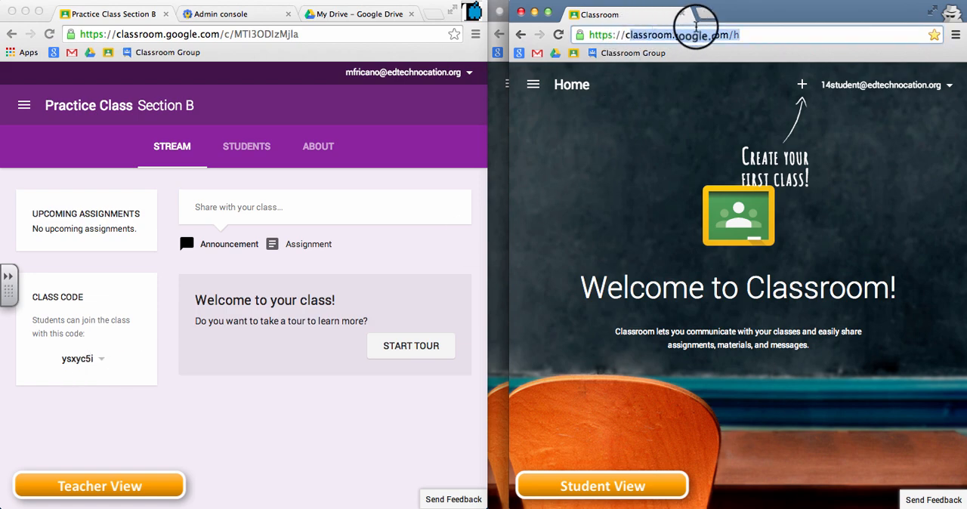
mouse_move(862, 113)
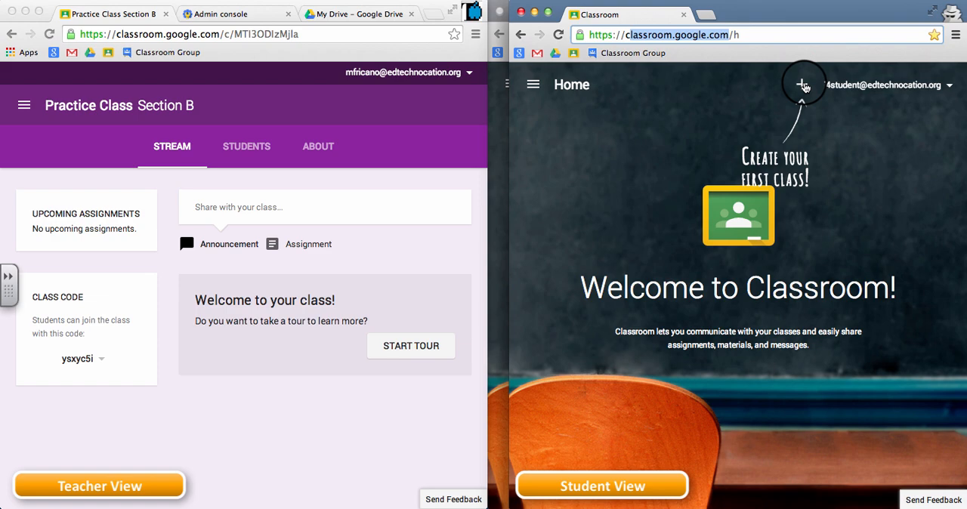
left_click(801, 84)
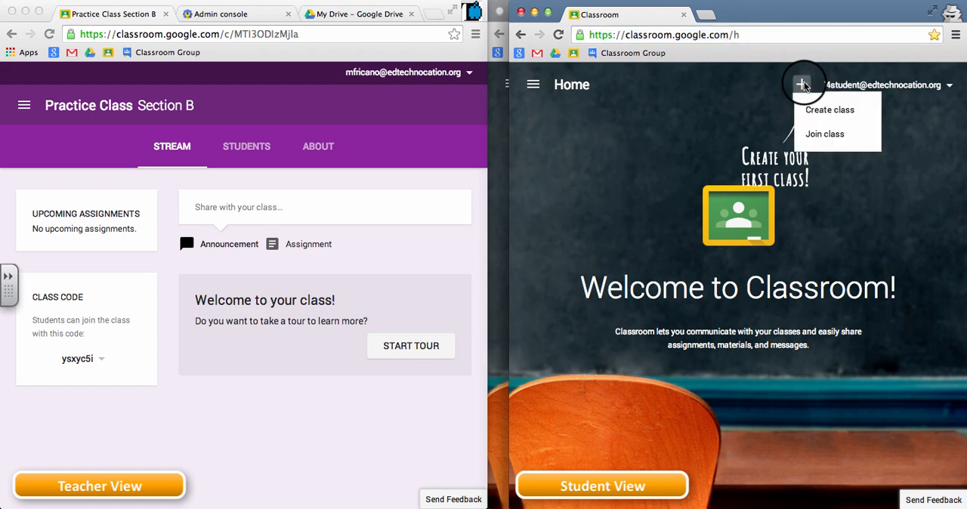
mouse_move(815, 134)
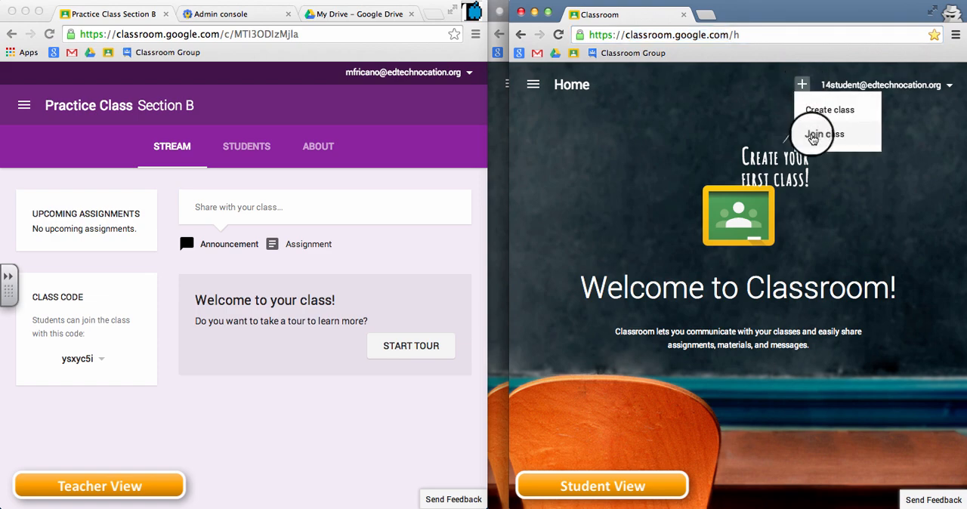
left_click(823, 134)
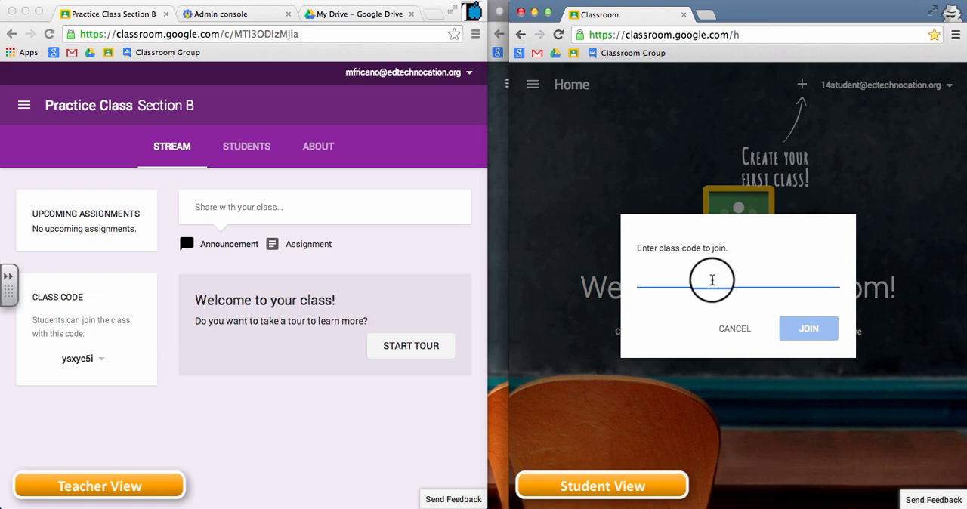
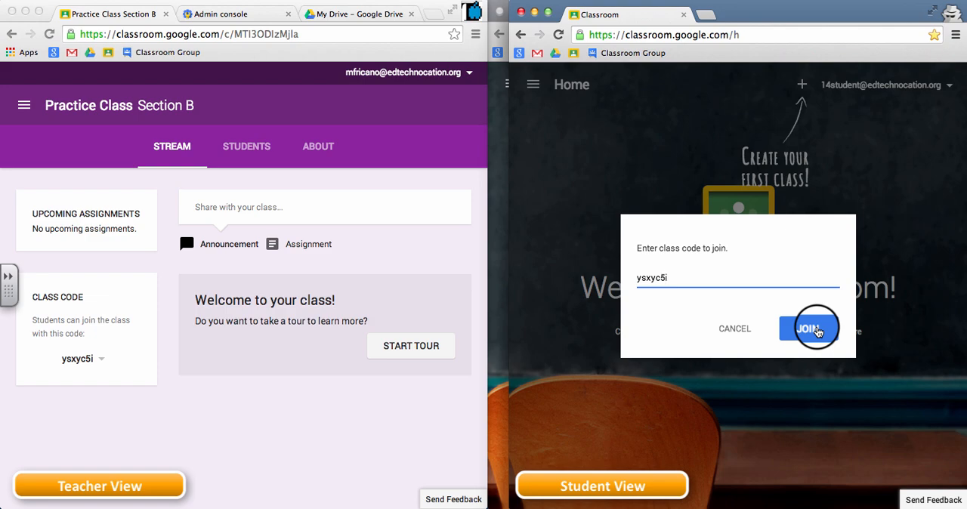
left_click(810, 329)
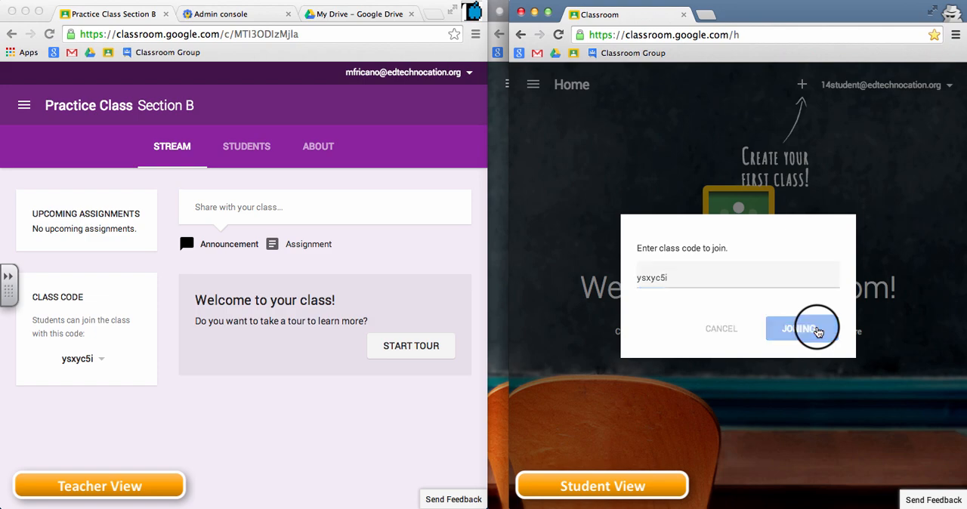
left_click(803, 329)
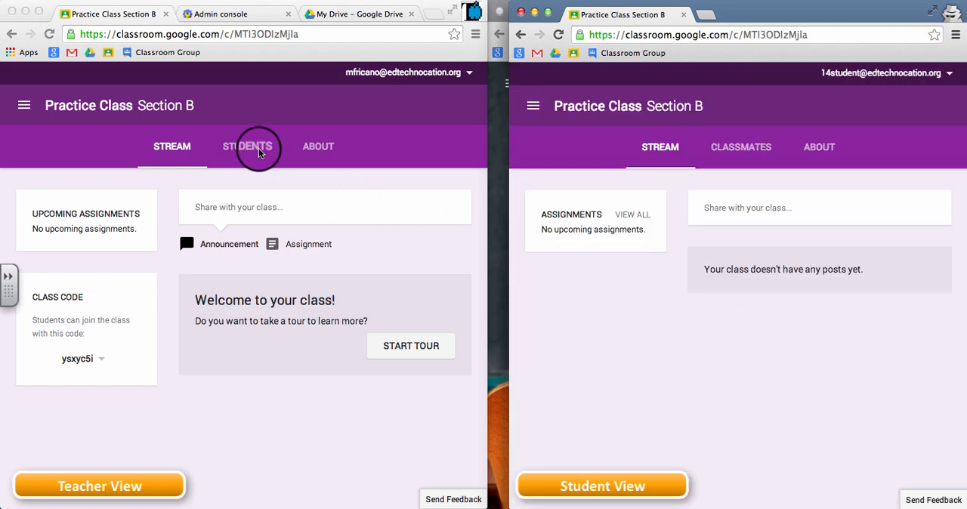
left_click(246, 152)
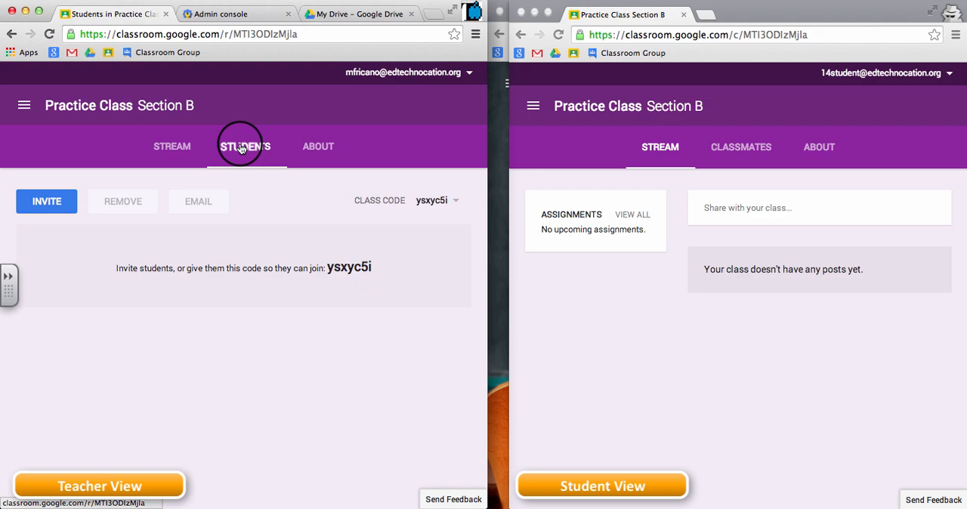
left_click(246, 146)
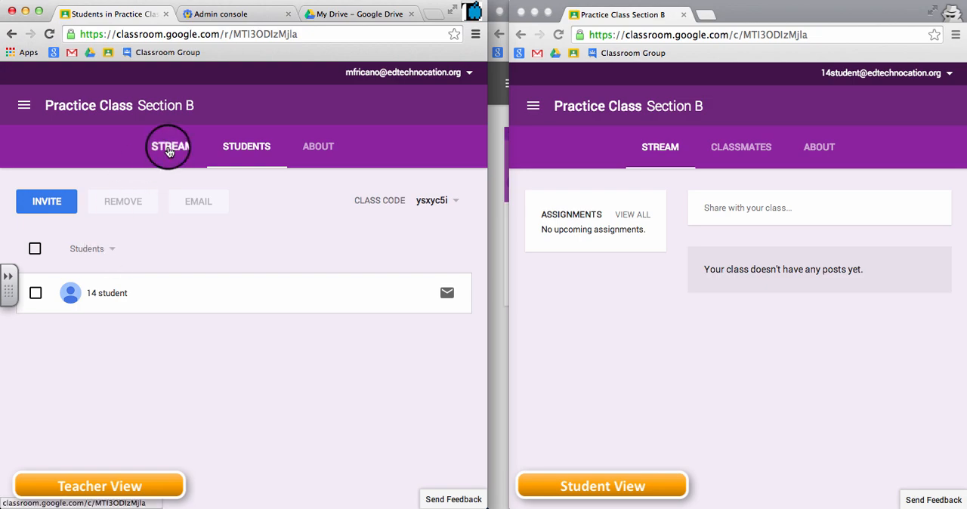
left_click(168, 146)
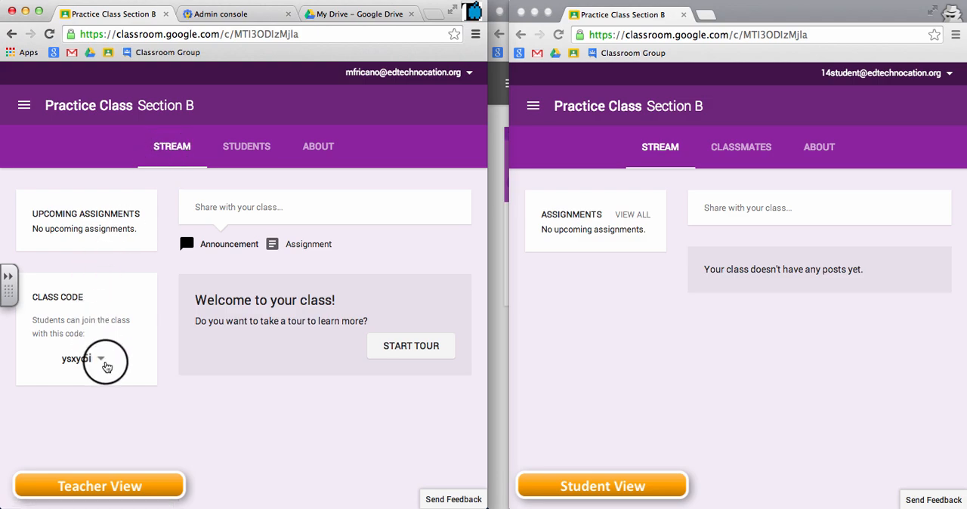
left_click(103, 360)
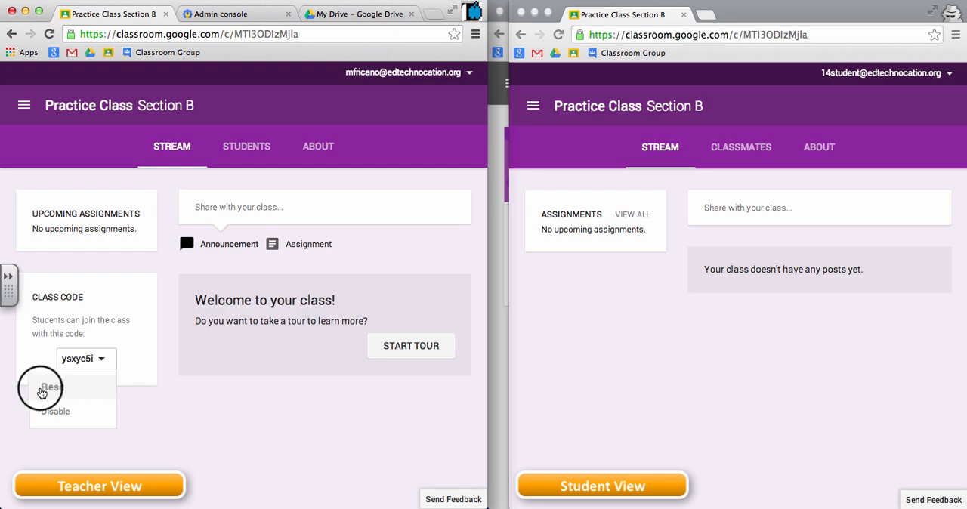
mouse_move(69, 416)
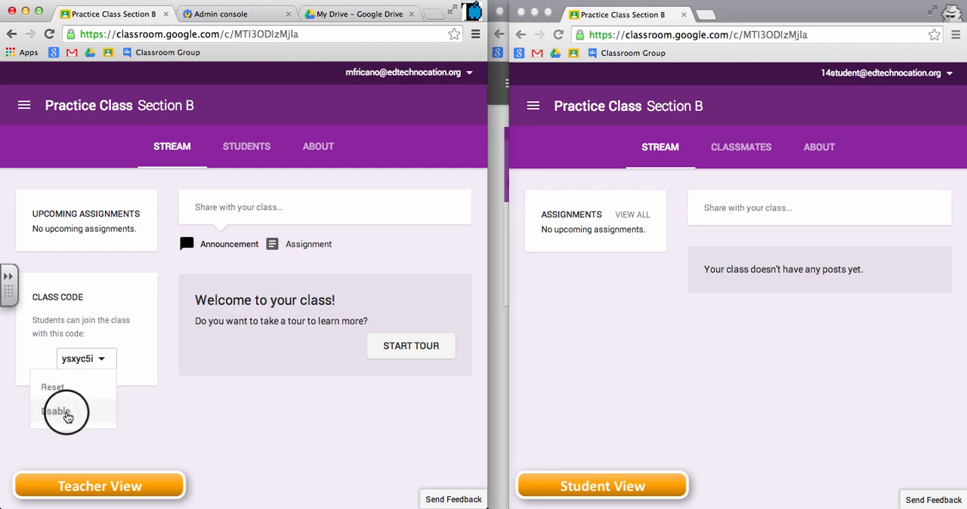
mouse_move(54, 388)
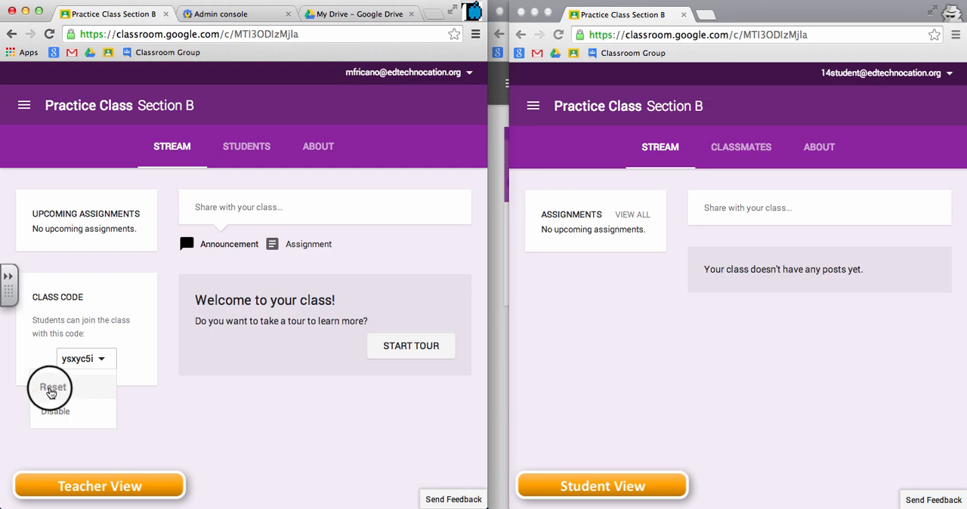
left_click(52, 388)
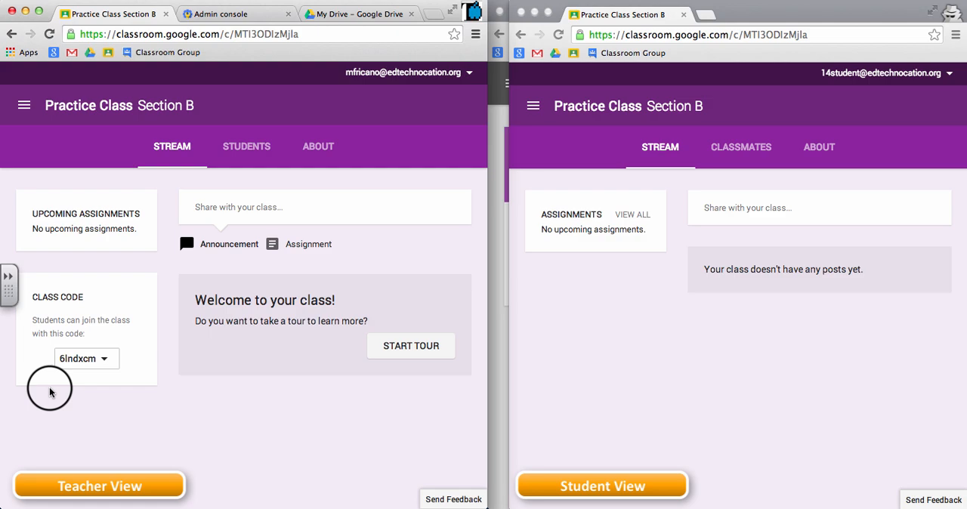
mouse_move(90, 334)
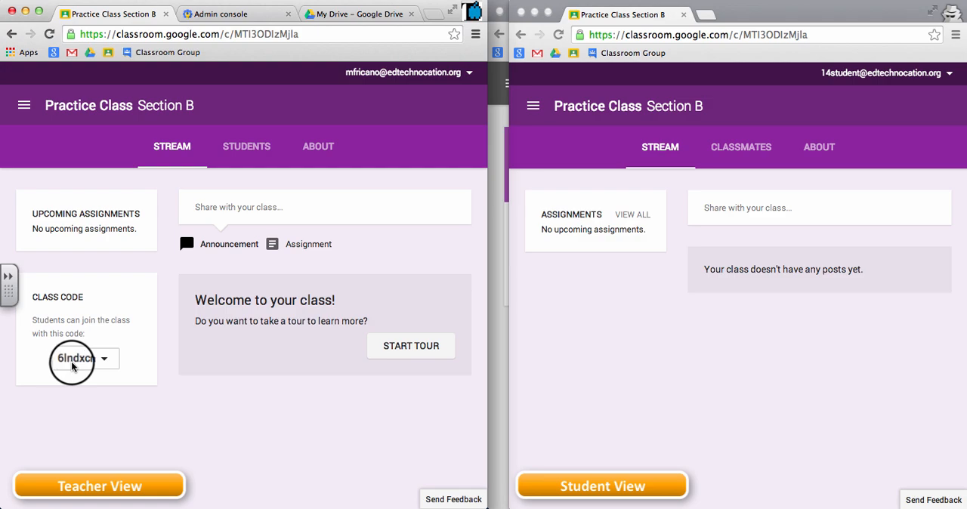
left_click(105, 359)
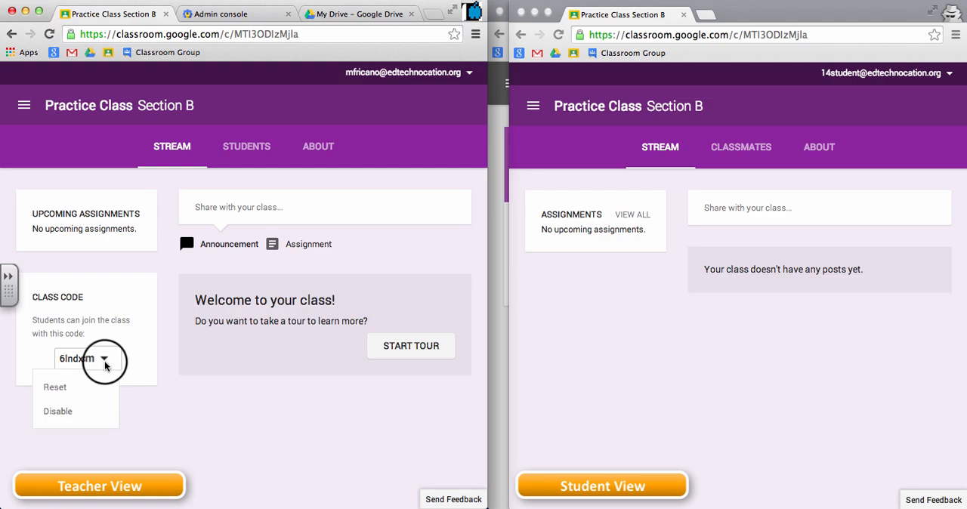
left_click(55, 386)
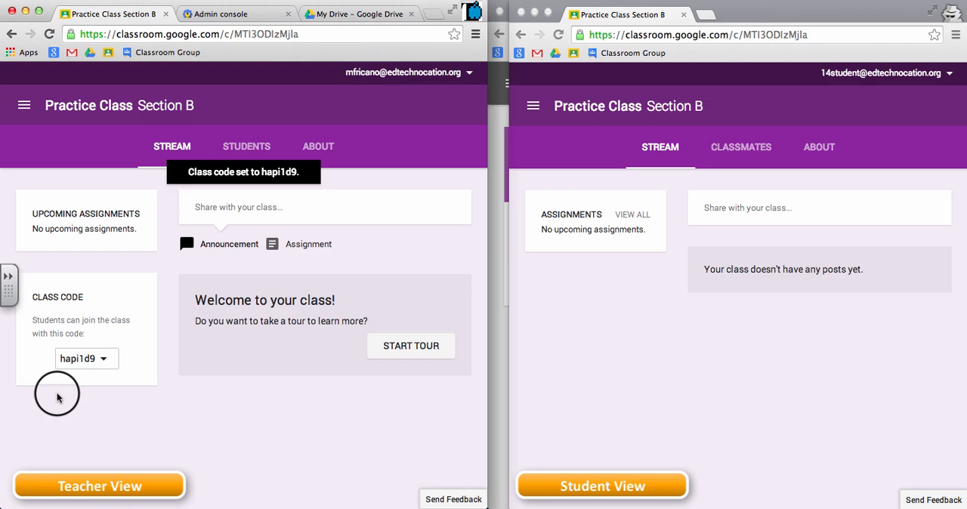
left_click(86, 359)
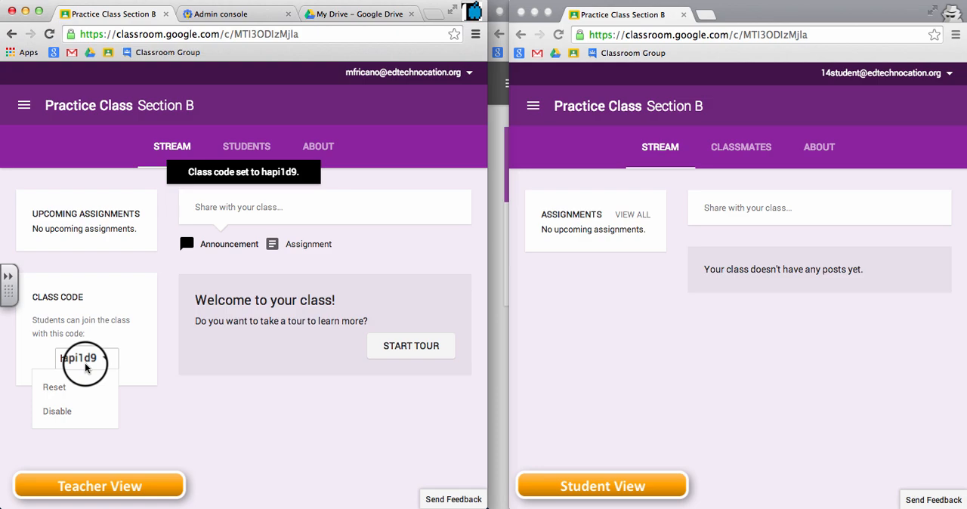
left_click(53, 386)
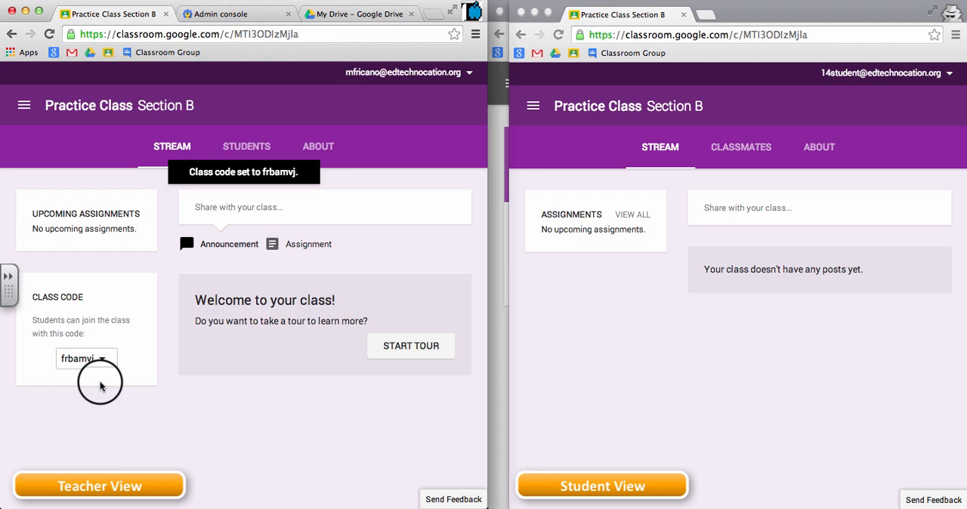
mouse_move(103, 363)
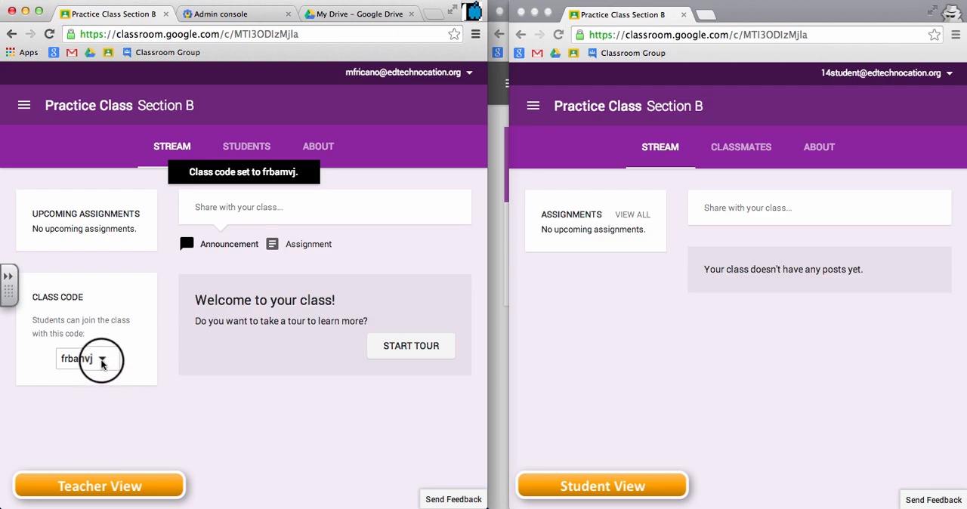
left_click(104, 359)
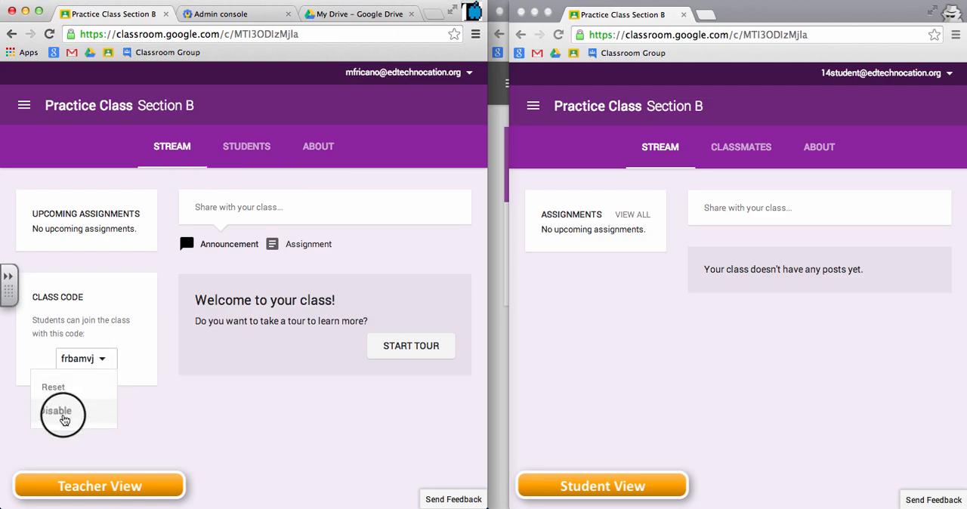
left_click(62, 413)
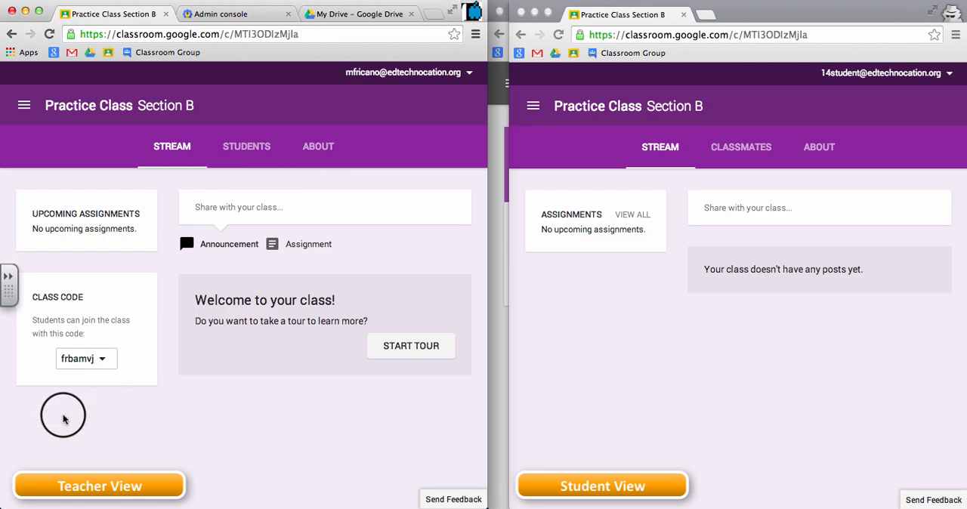
left_click(86, 358)
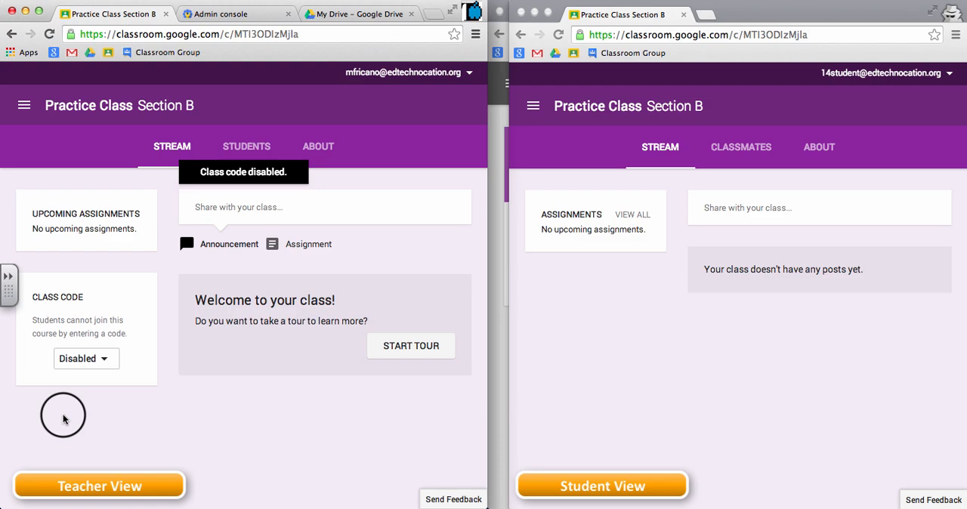
mouse_move(205, 287)
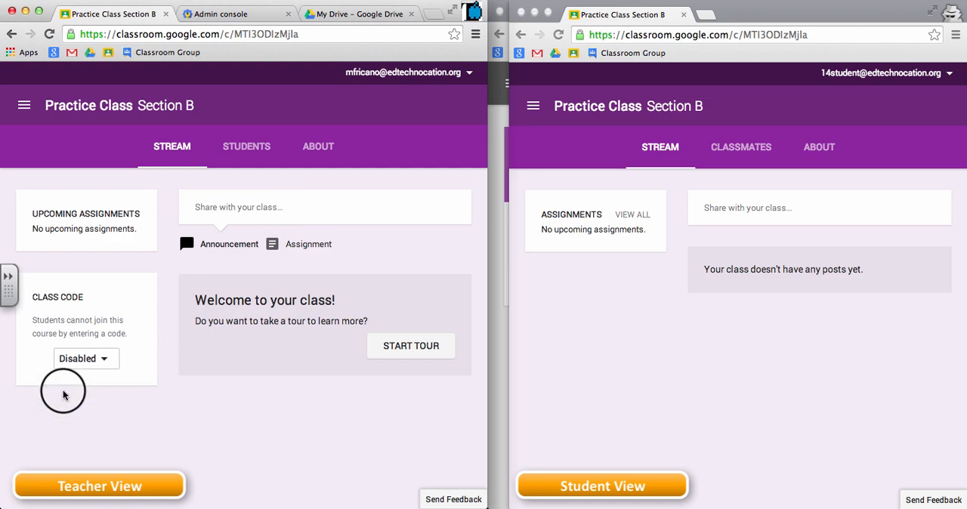
left_click(86, 358)
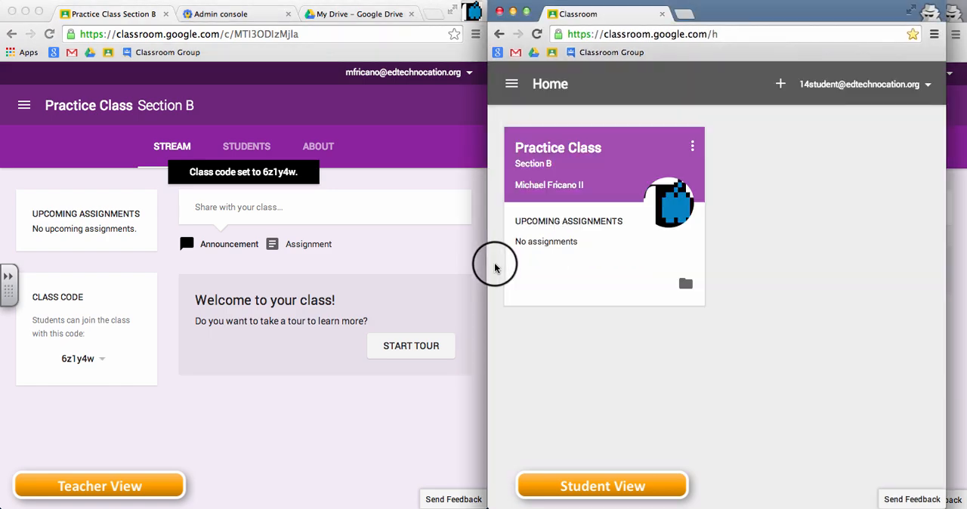
Reload the student's Classroom home and open its + menu, then disable the teacher's class code.
left_click(536, 34)
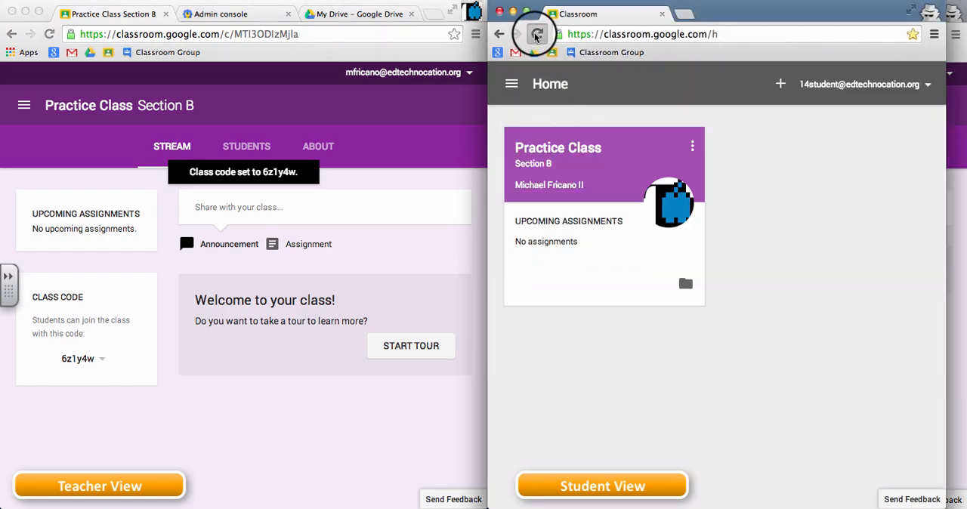
left_click(535, 33)
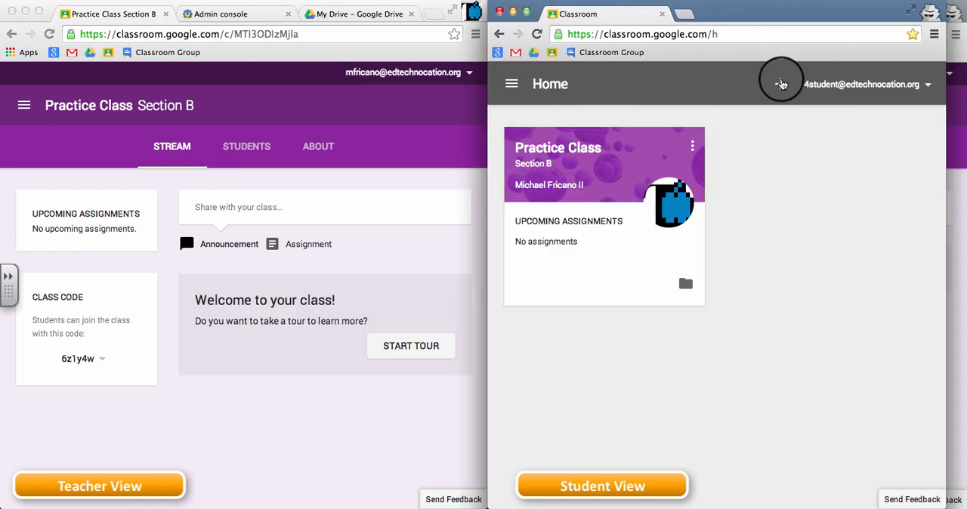
left_click(781, 84)
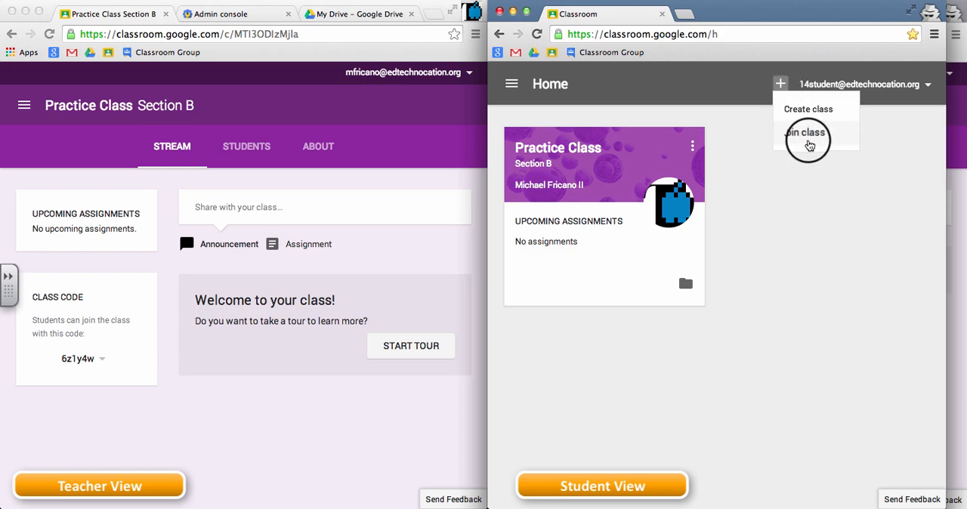
mouse_move(257, 348)
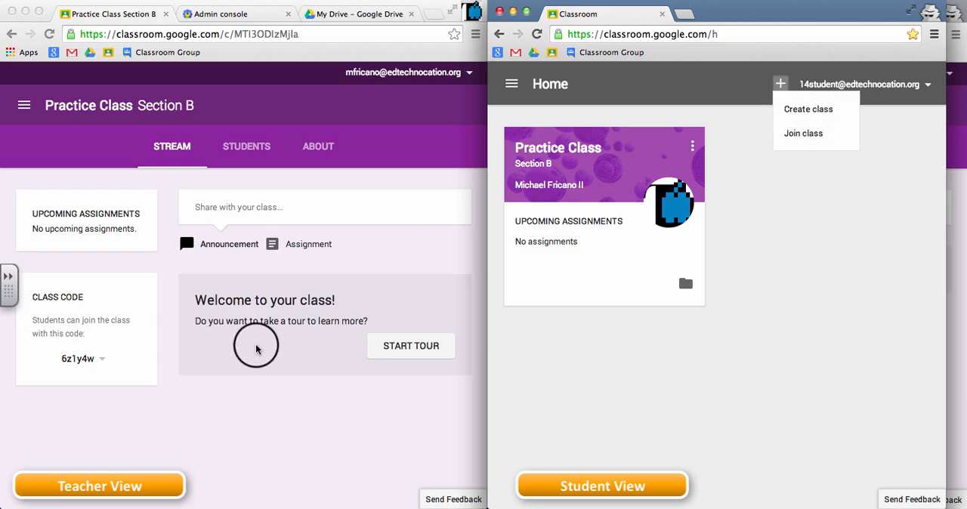
left_click(102, 358)
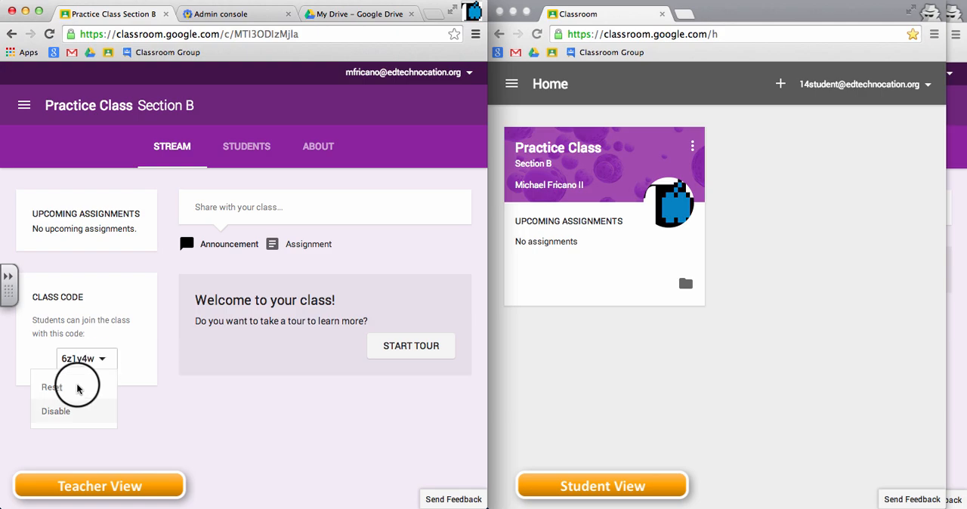
left_click(54, 412)
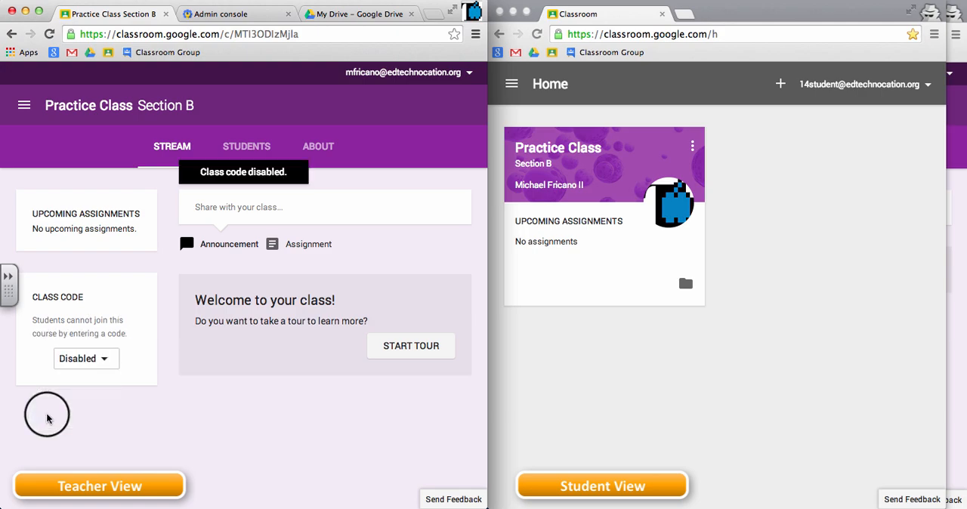
mouse_move(492, 300)
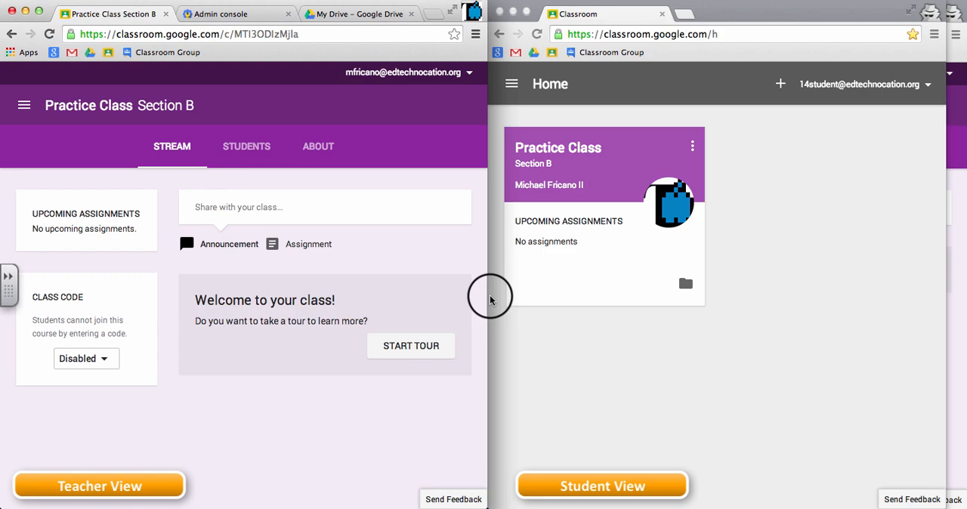
mouse_move(185, 362)
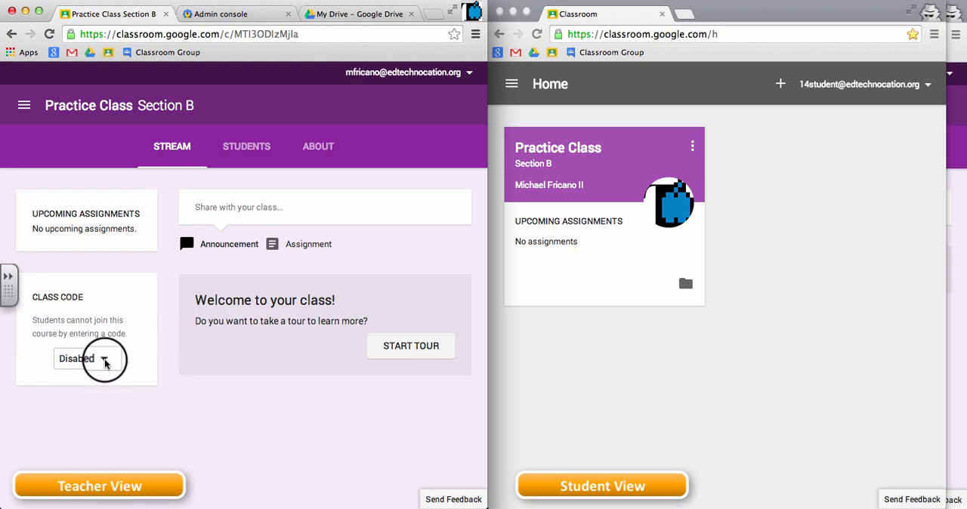
left_click(102, 359)
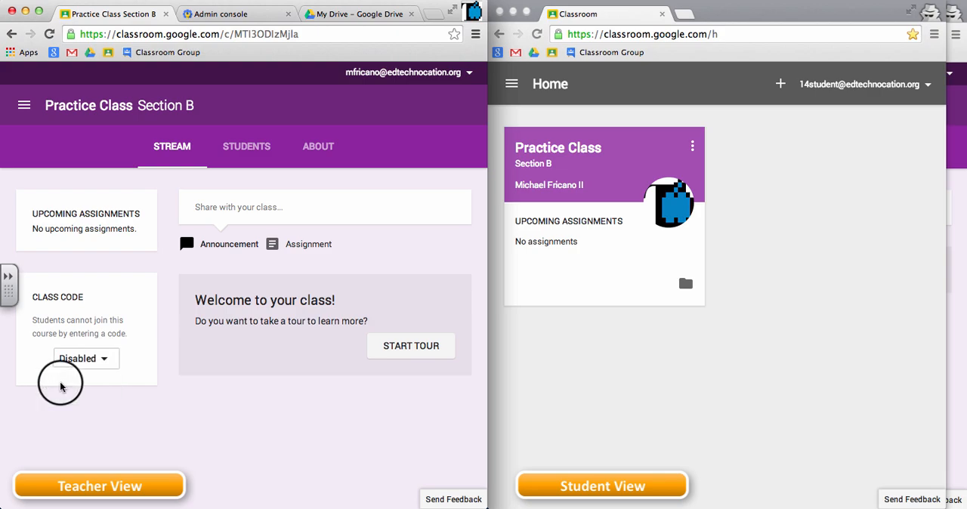
left_click(85, 359)
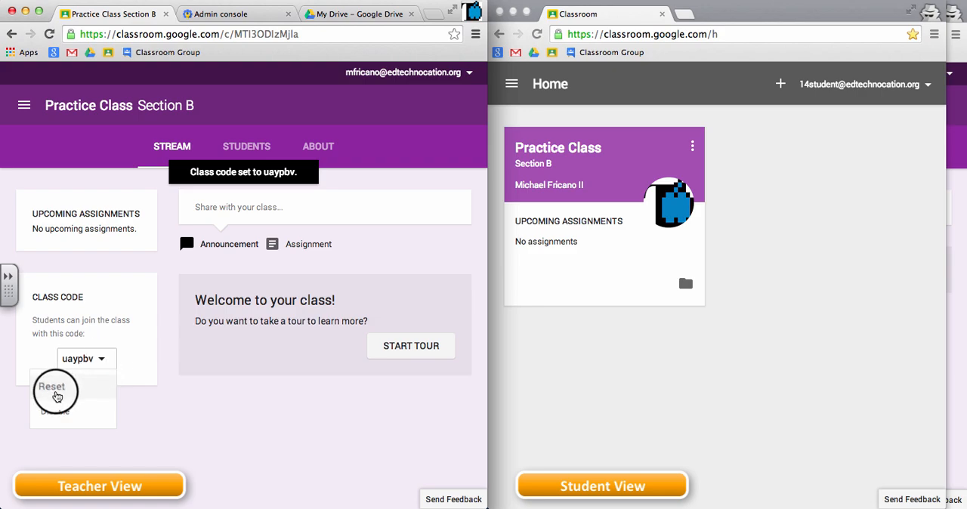
mouse_move(64, 418)
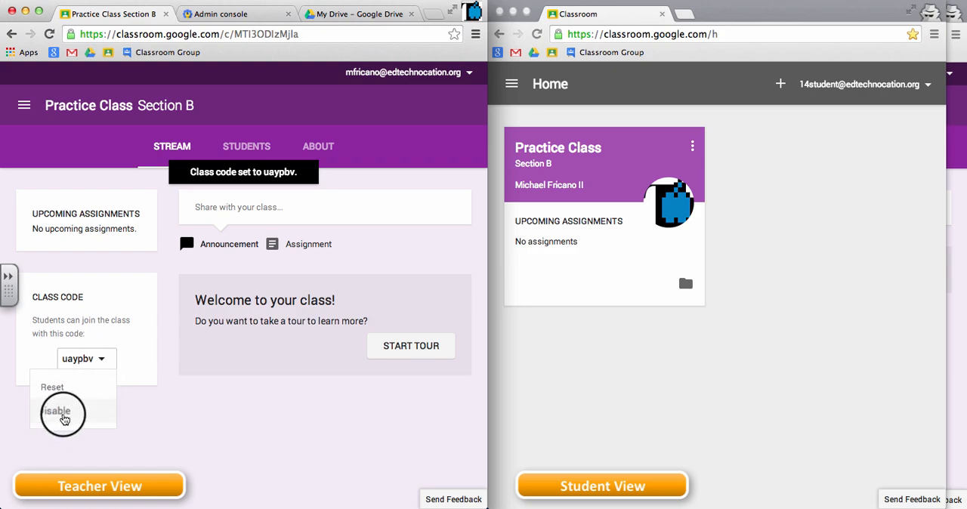